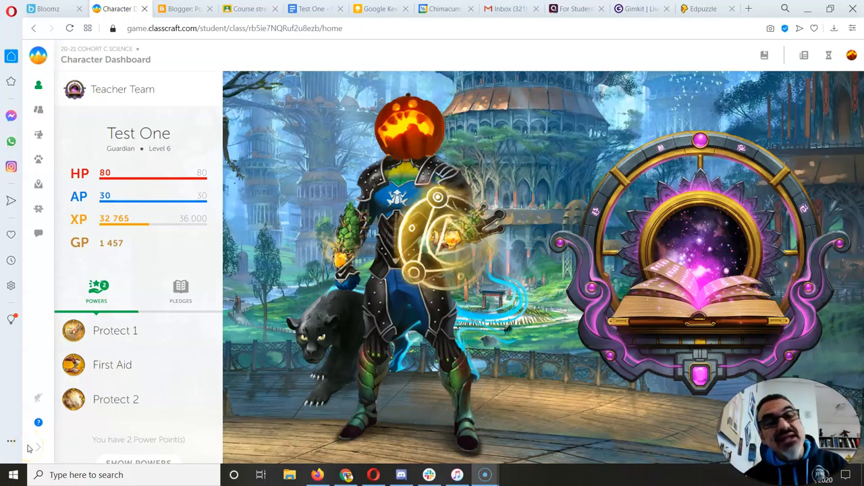
{"action": "mouse_move", "coordinate": [51, 245]}
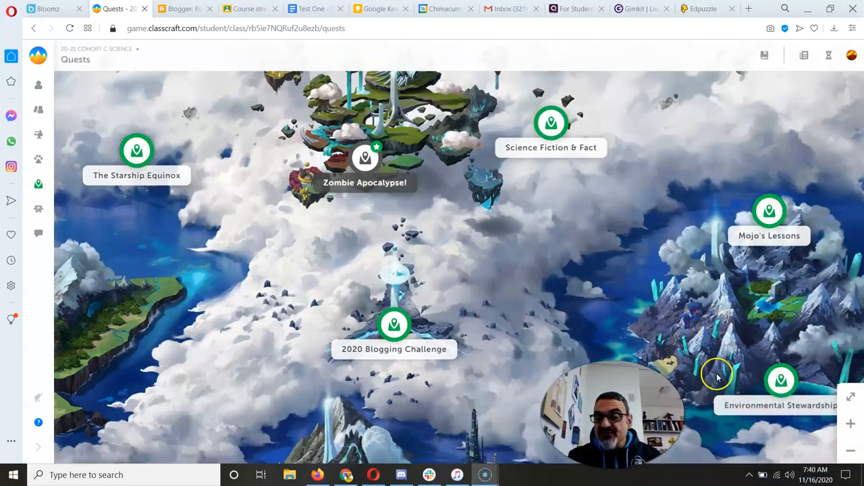
{"action": "mouse_move", "coordinate": [782, 383]}
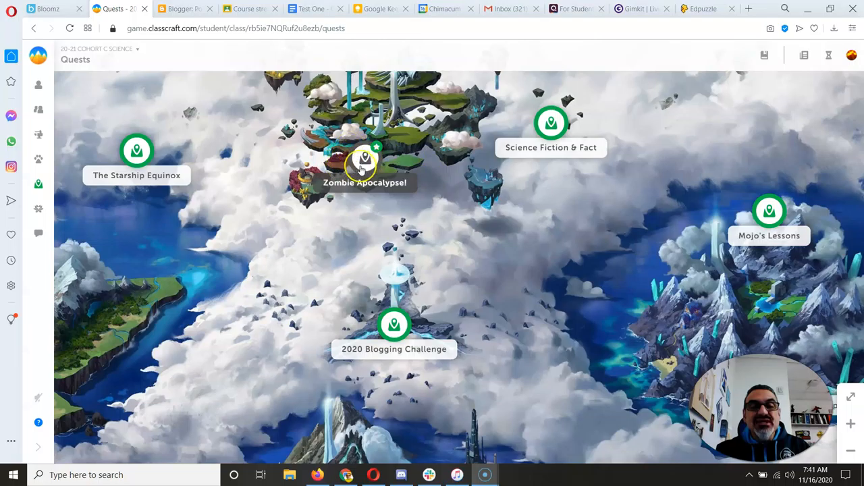
{"action": "left_click", "coordinate": [363, 164]}
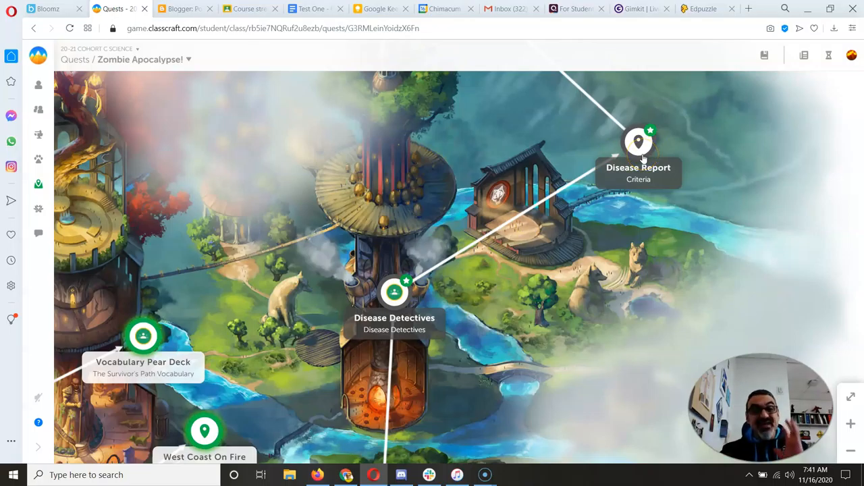
{"action": "mouse_move", "coordinate": [399, 300]}
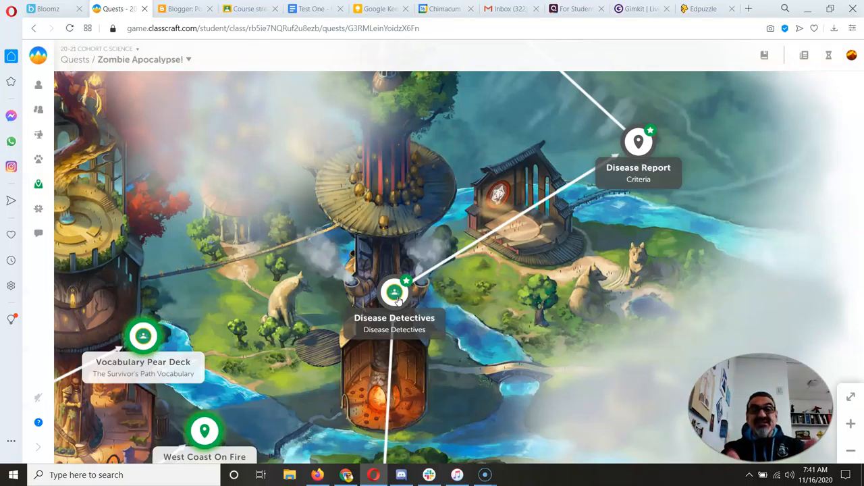
{"action": "mouse_move", "coordinate": [520, 241]}
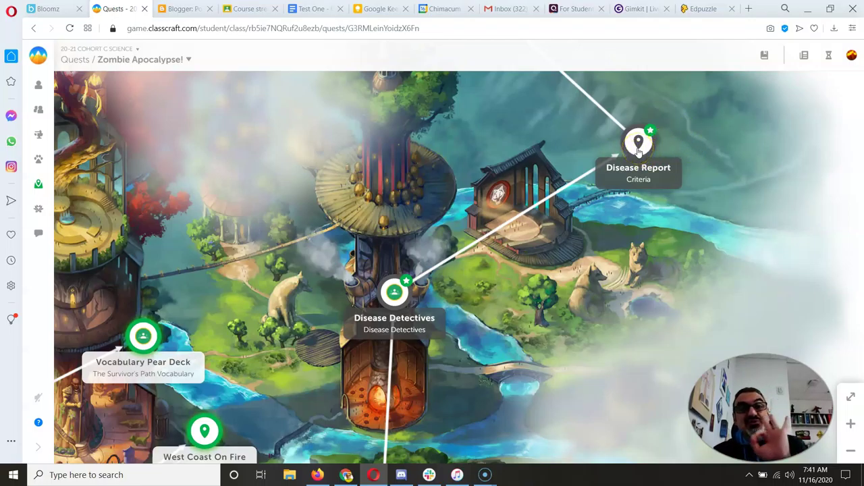
{"action": "mouse_move", "coordinate": [527, 229]}
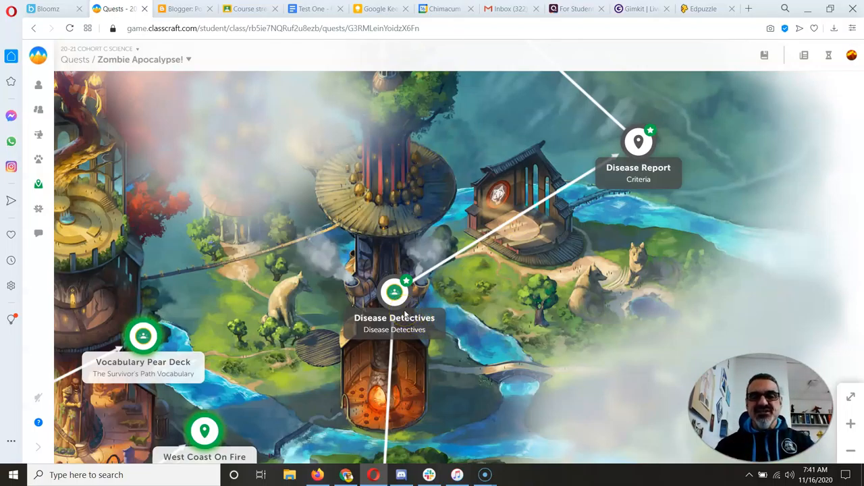
{"action": "mouse_move", "coordinate": [666, 164]}
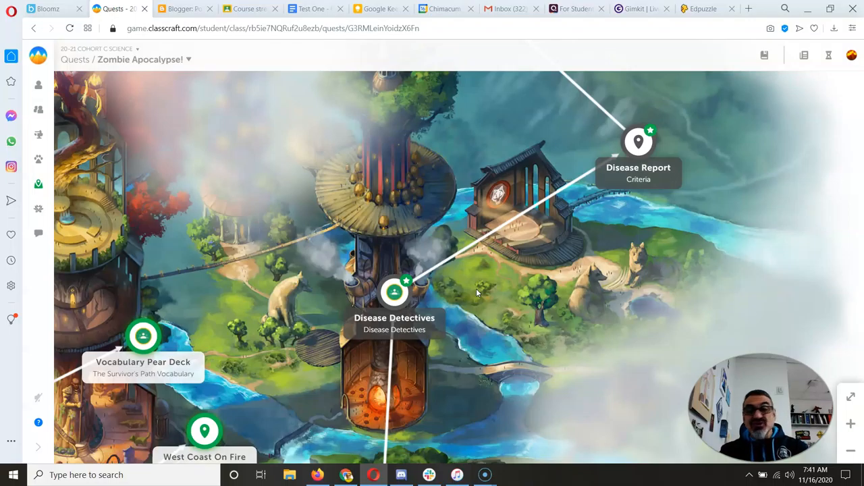
{"action": "mouse_move", "coordinate": [620, 305]}
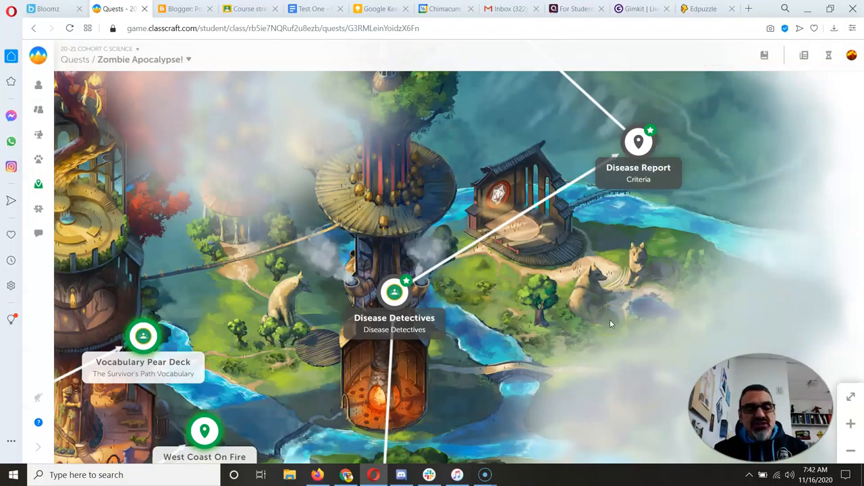
{"action": "mouse_move", "coordinate": [308, 253]}
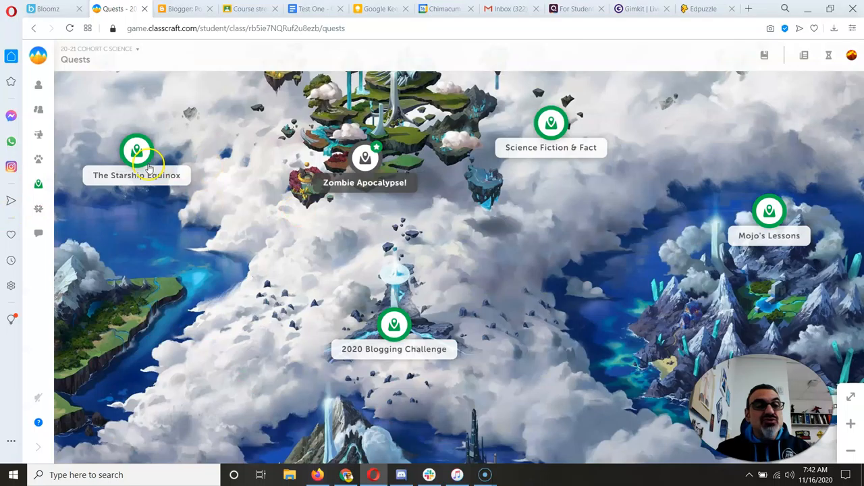
{"action": "left_click", "coordinate": [394, 323]}
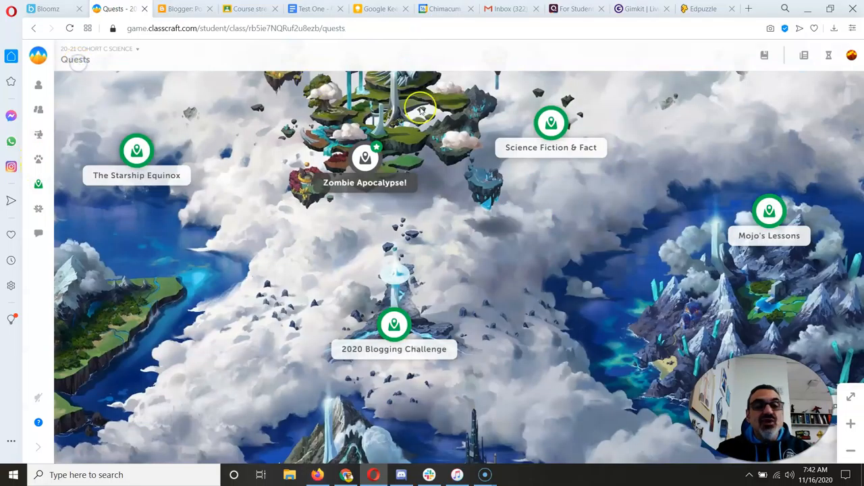
{"action": "mouse_move", "coordinate": [790, 210]}
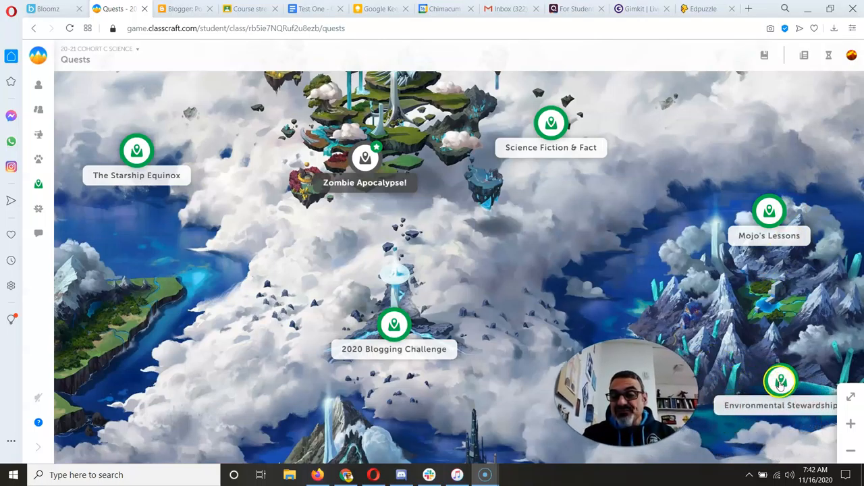
Step: Open the Environmental Stewardship quest, revealing its Introduction, The Parameters and water-quality nodes
{"action": "left_click", "coordinate": [781, 381]}
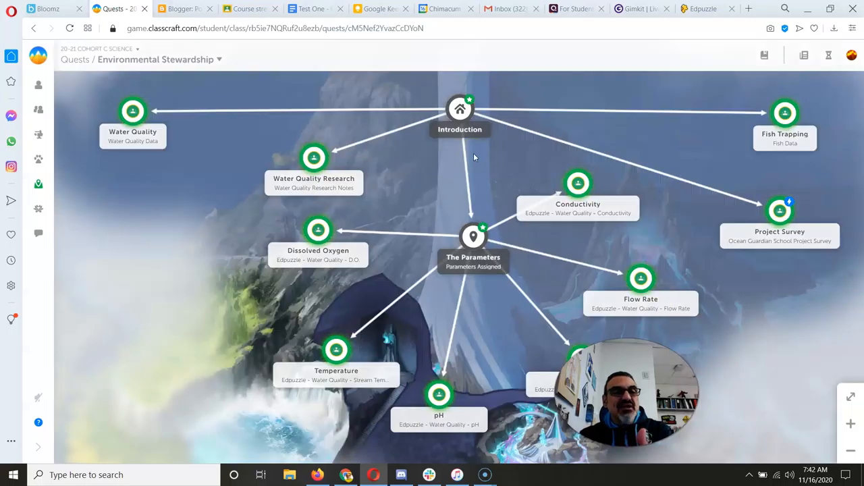
{"action": "mouse_move", "coordinate": [472, 236]}
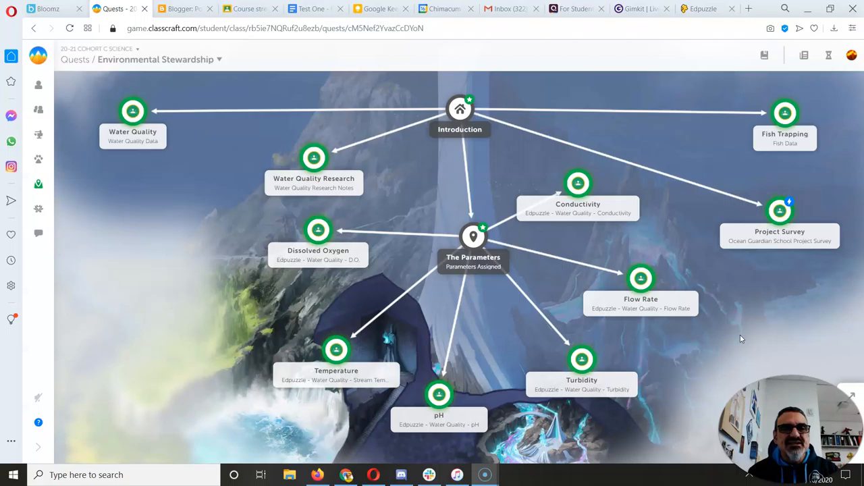
{"action": "mouse_move", "coordinate": [781, 156]}
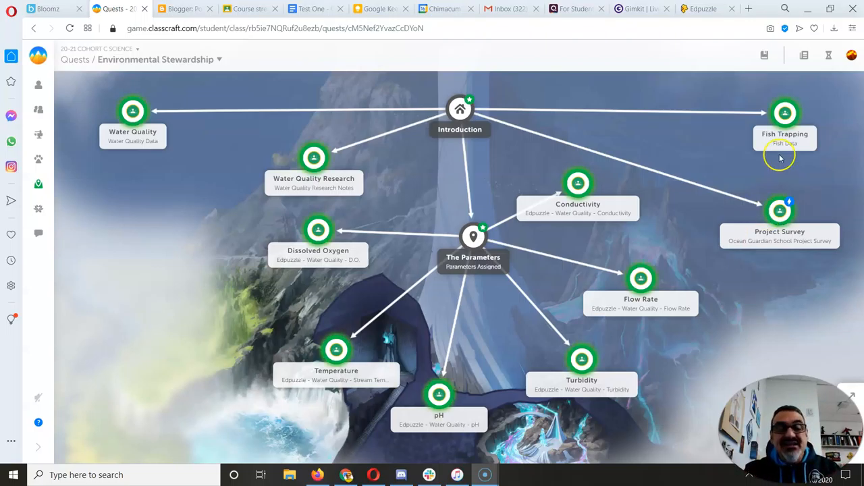
{"action": "mouse_move", "coordinate": [524, 198]}
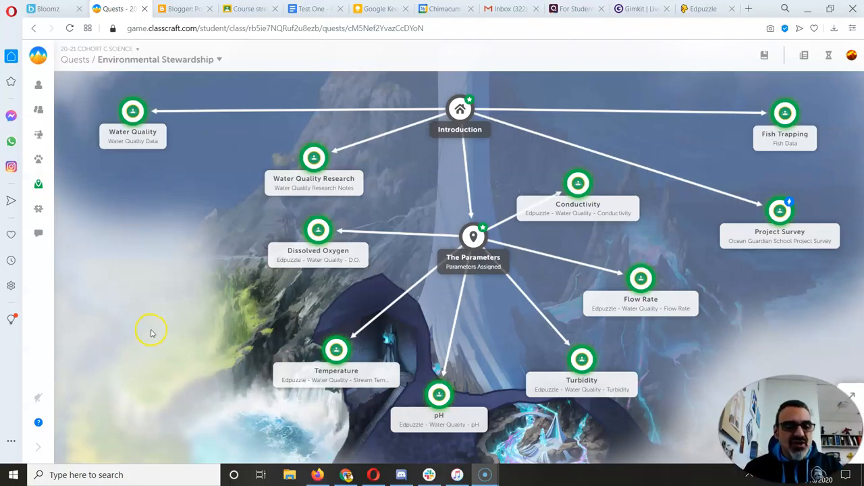
{"action": "mouse_move", "coordinate": [17, 383]}
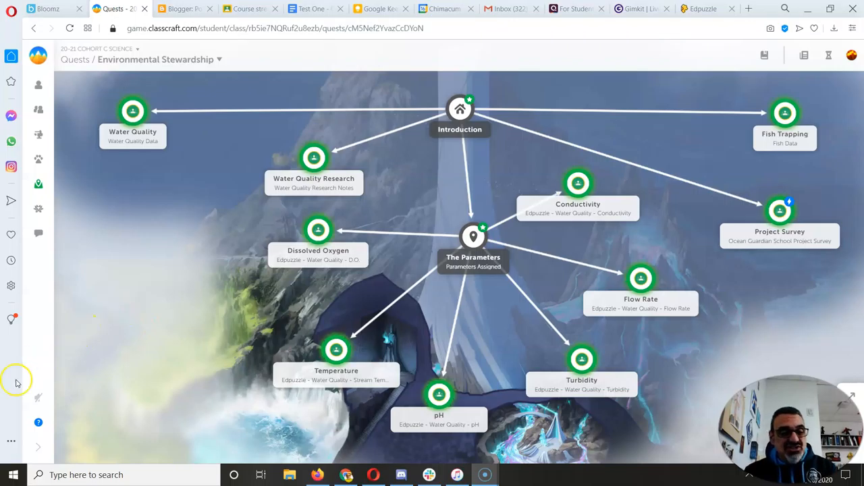